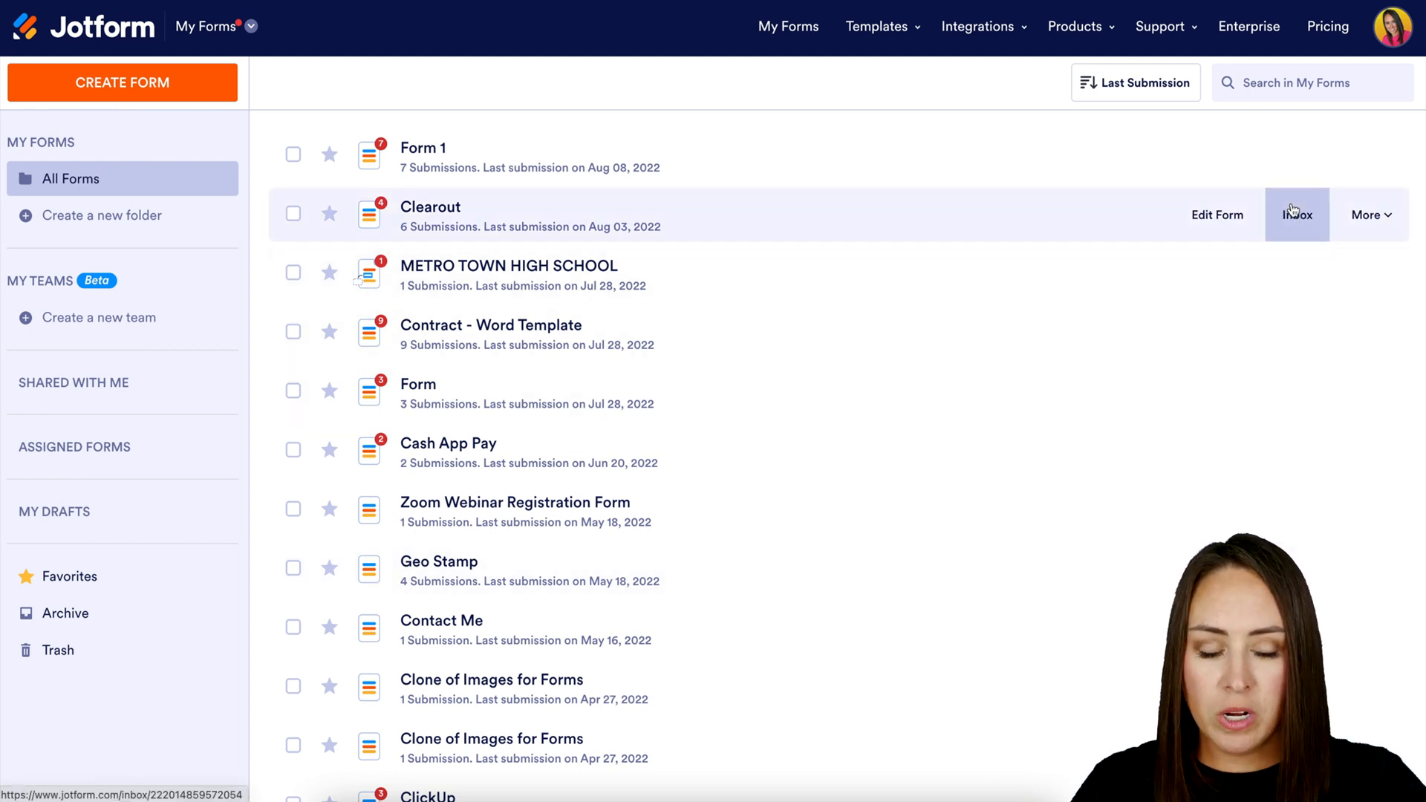
Open the Clearout form's submissions in Jotform Tables from its More actions menu.
{"action": "left_click", "coordinate": [1369, 215]}
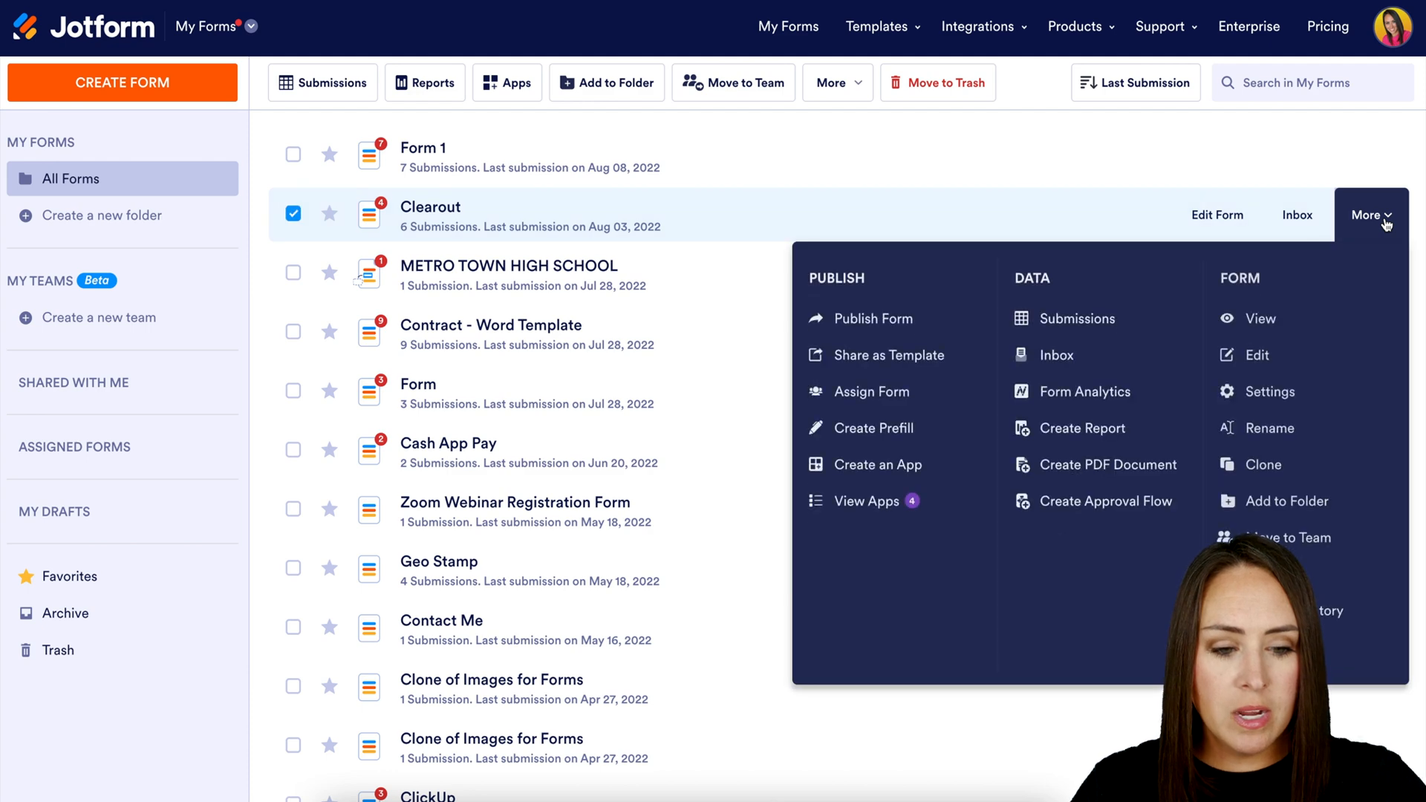
{"action": "left_click", "coordinate": [1077, 318]}
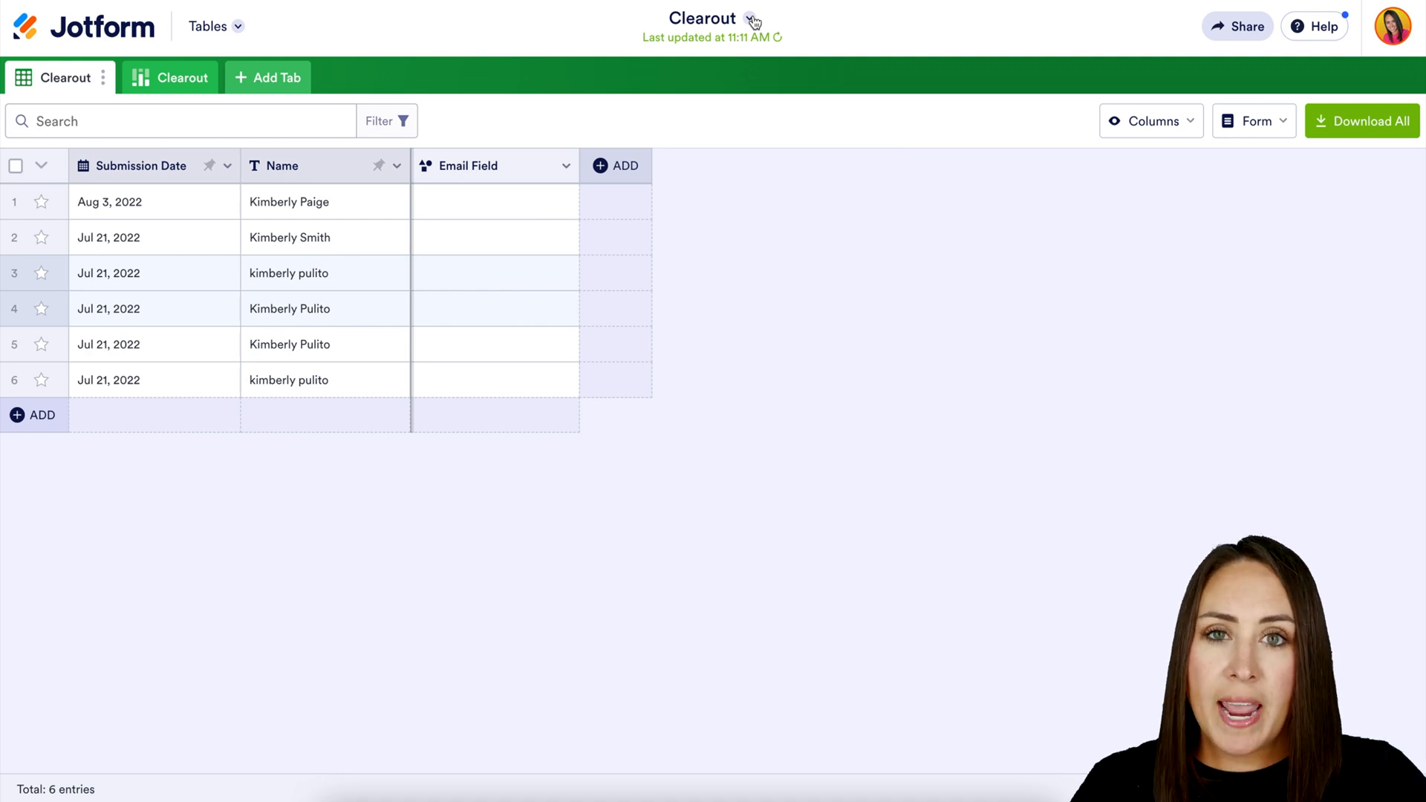
Open the Clearout table's options menu to reach Revision History.
{"action": "left_click", "coordinate": [749, 18]}
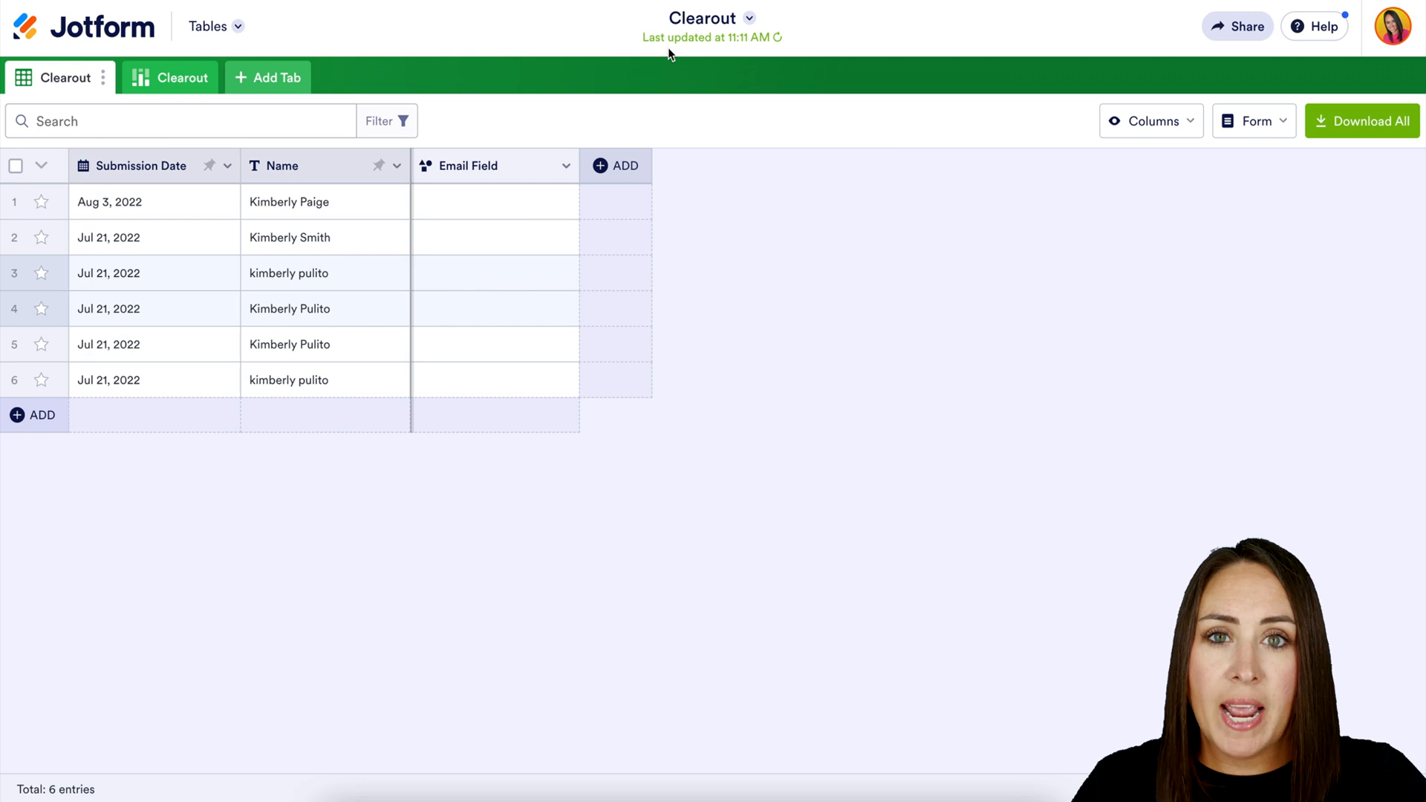
{"action": "mouse_move", "coordinate": [795, 41]}
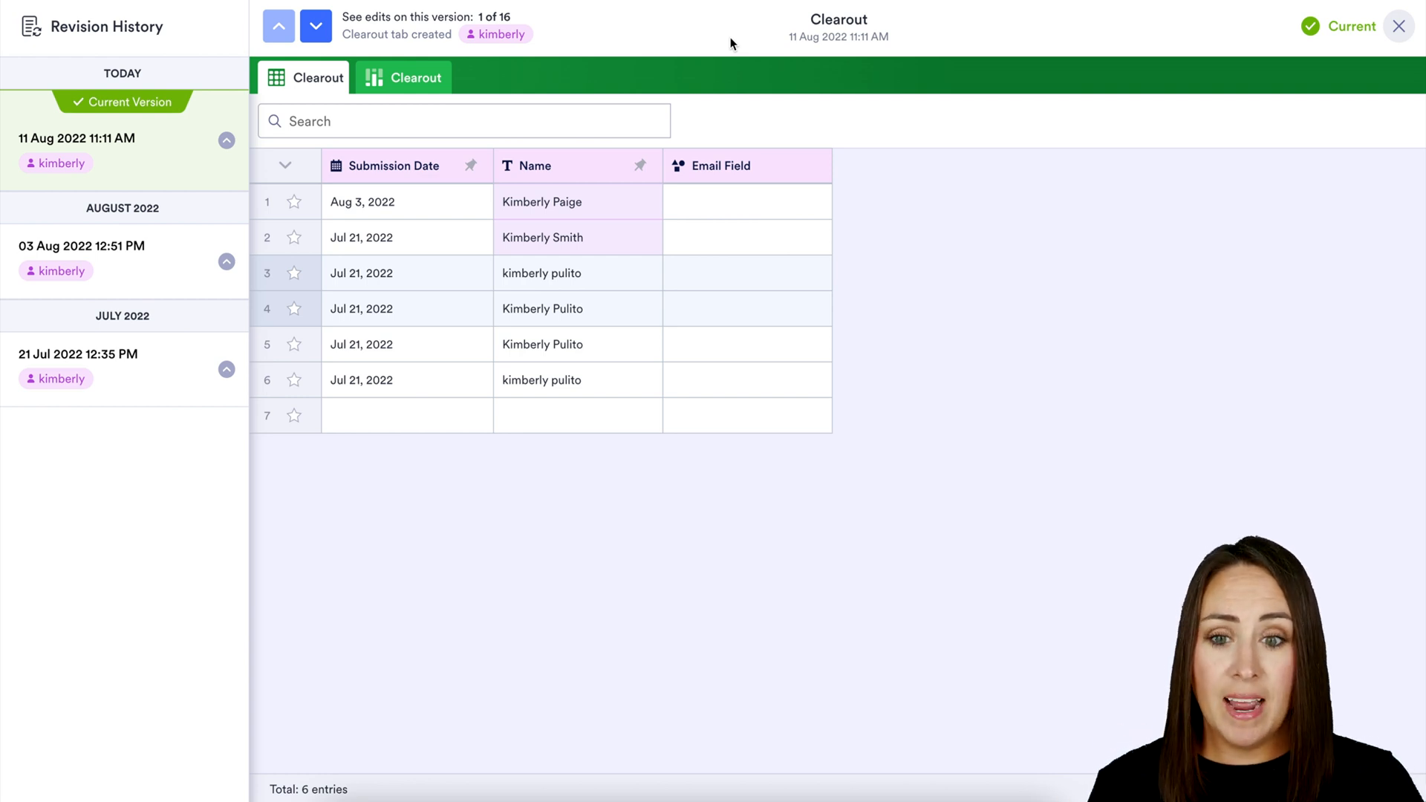
{"action": "mouse_move", "coordinate": [621, 89]}
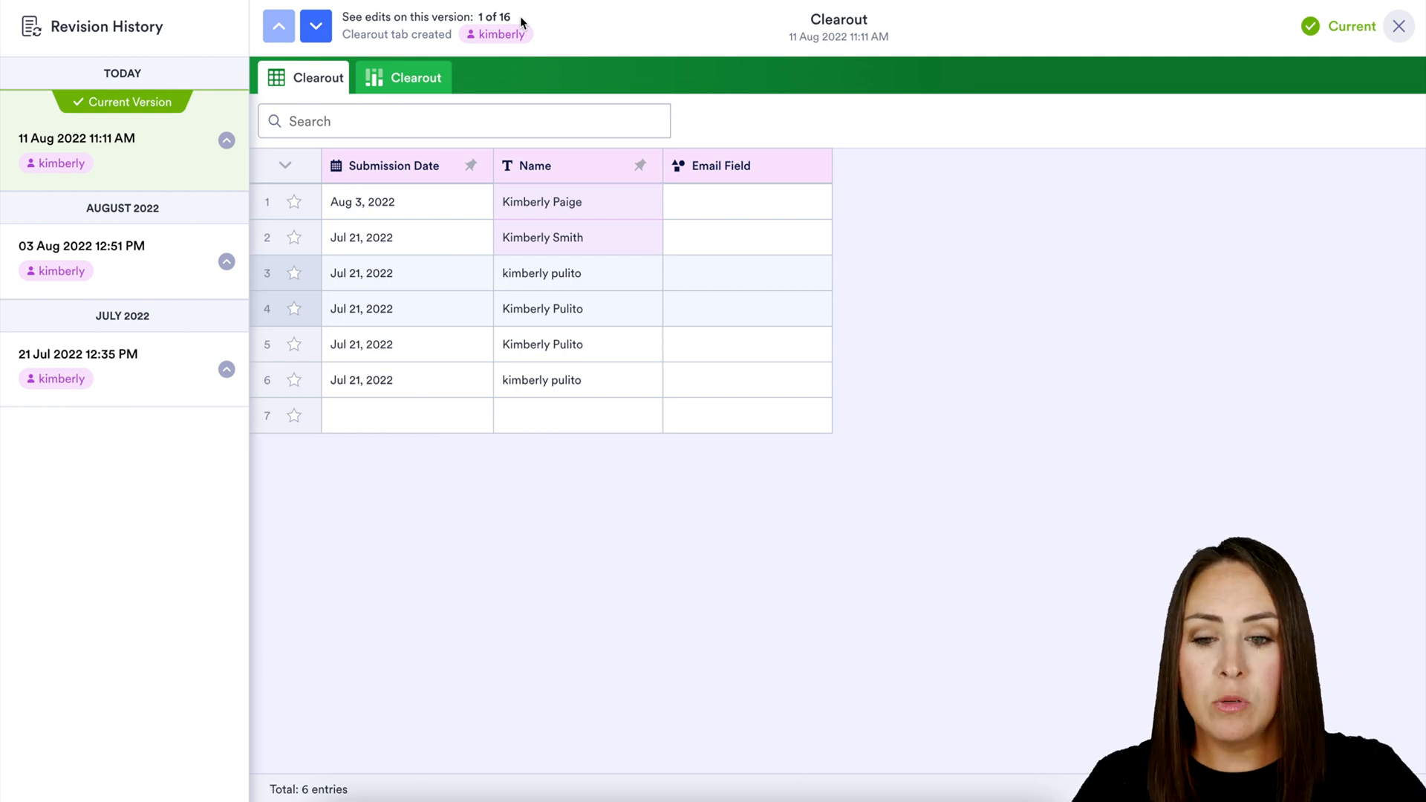
{"action": "mouse_move", "coordinate": [575, 38]}
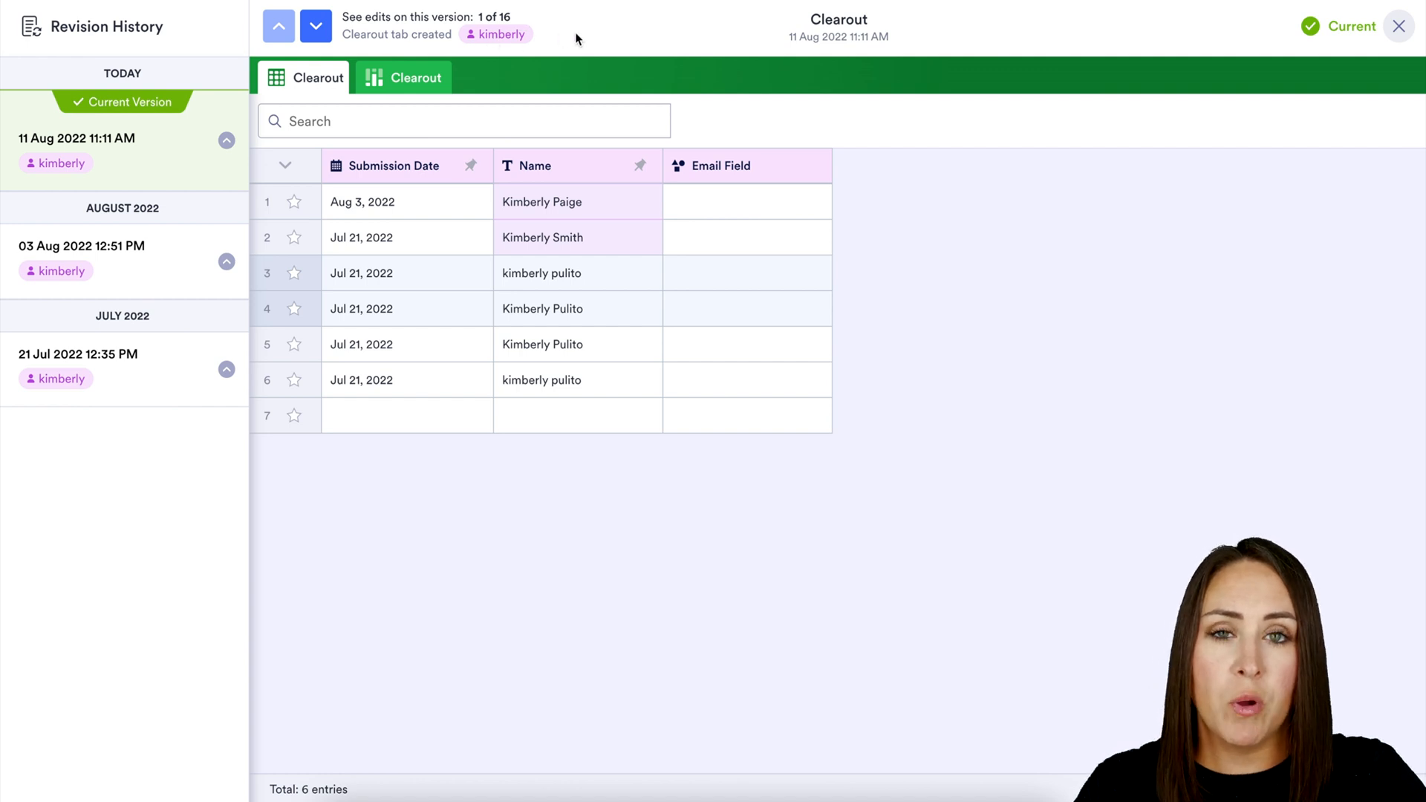
{"action": "mouse_move", "coordinate": [548, 35]}
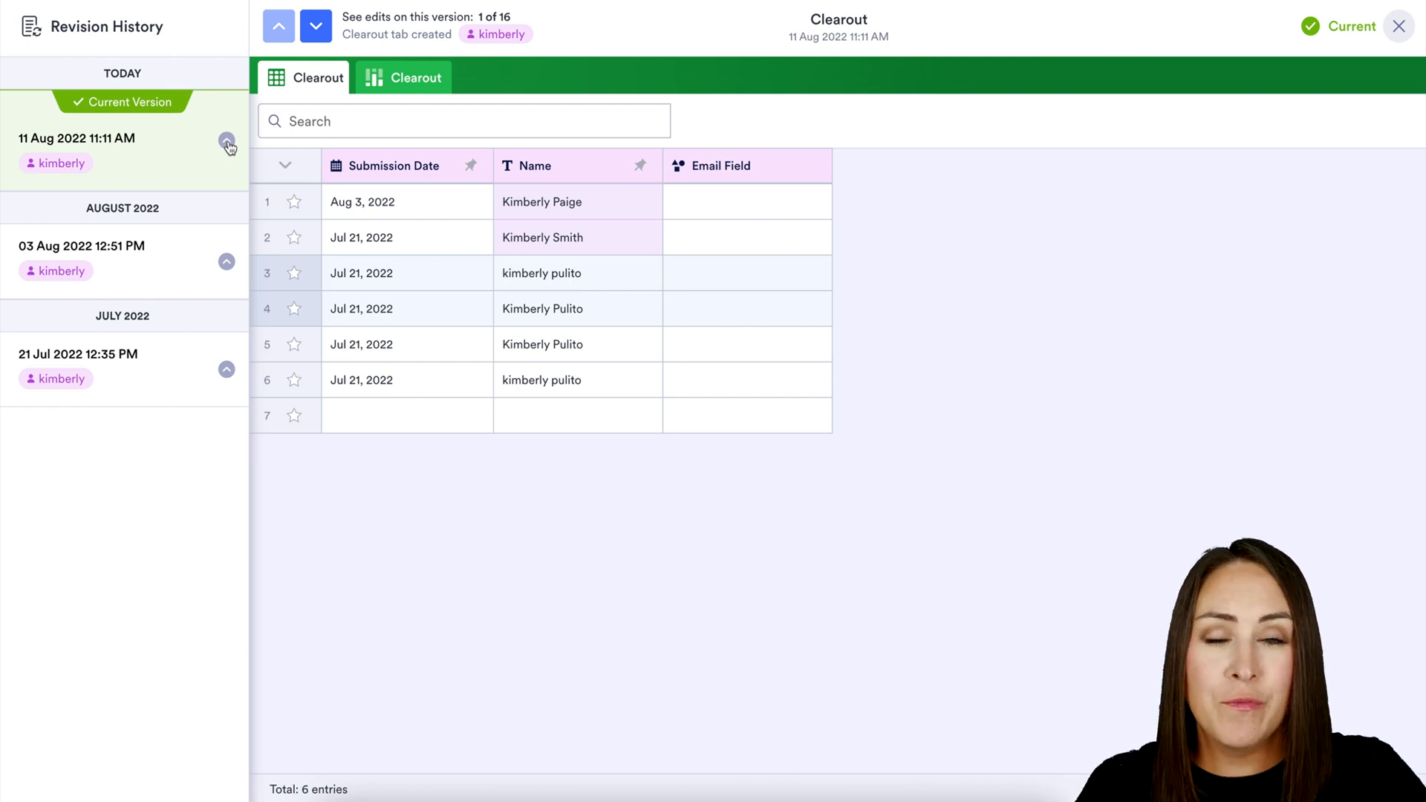
Expand today's edits and preview the 11:10 AM column-edit version without the Email column.
{"action": "left_click", "coordinate": [414, 77]}
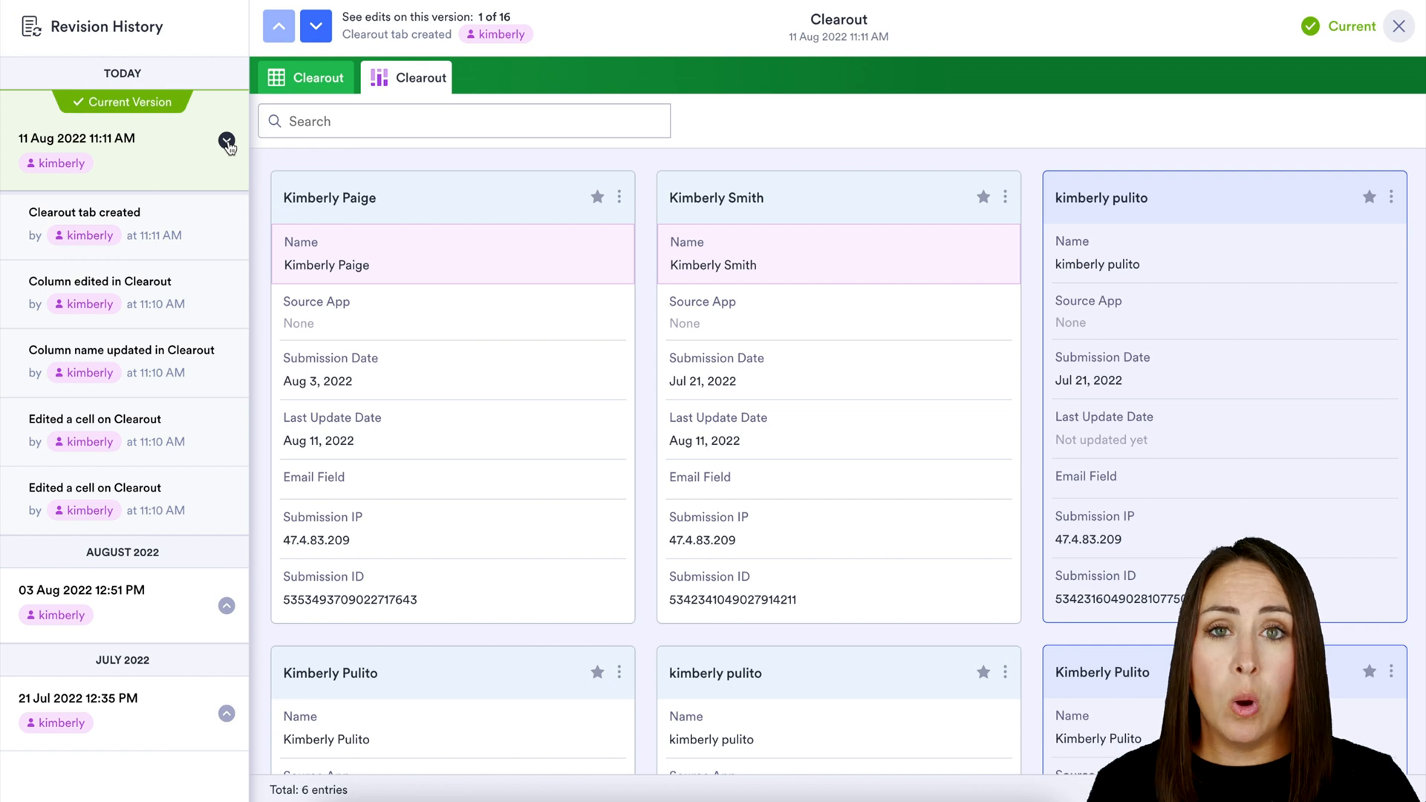
{"action": "mouse_move", "coordinate": [211, 167]}
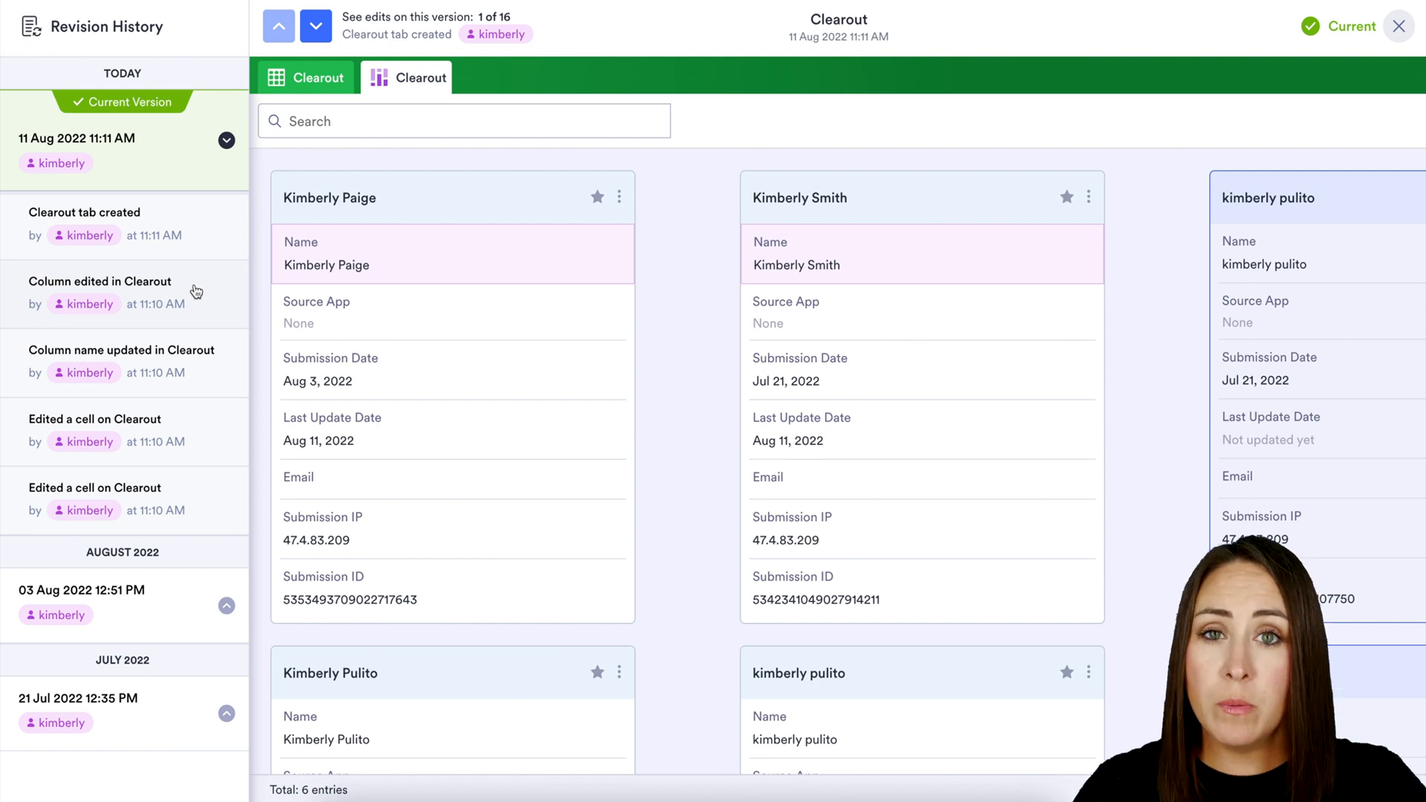
{"action": "left_click", "coordinate": [100, 291]}
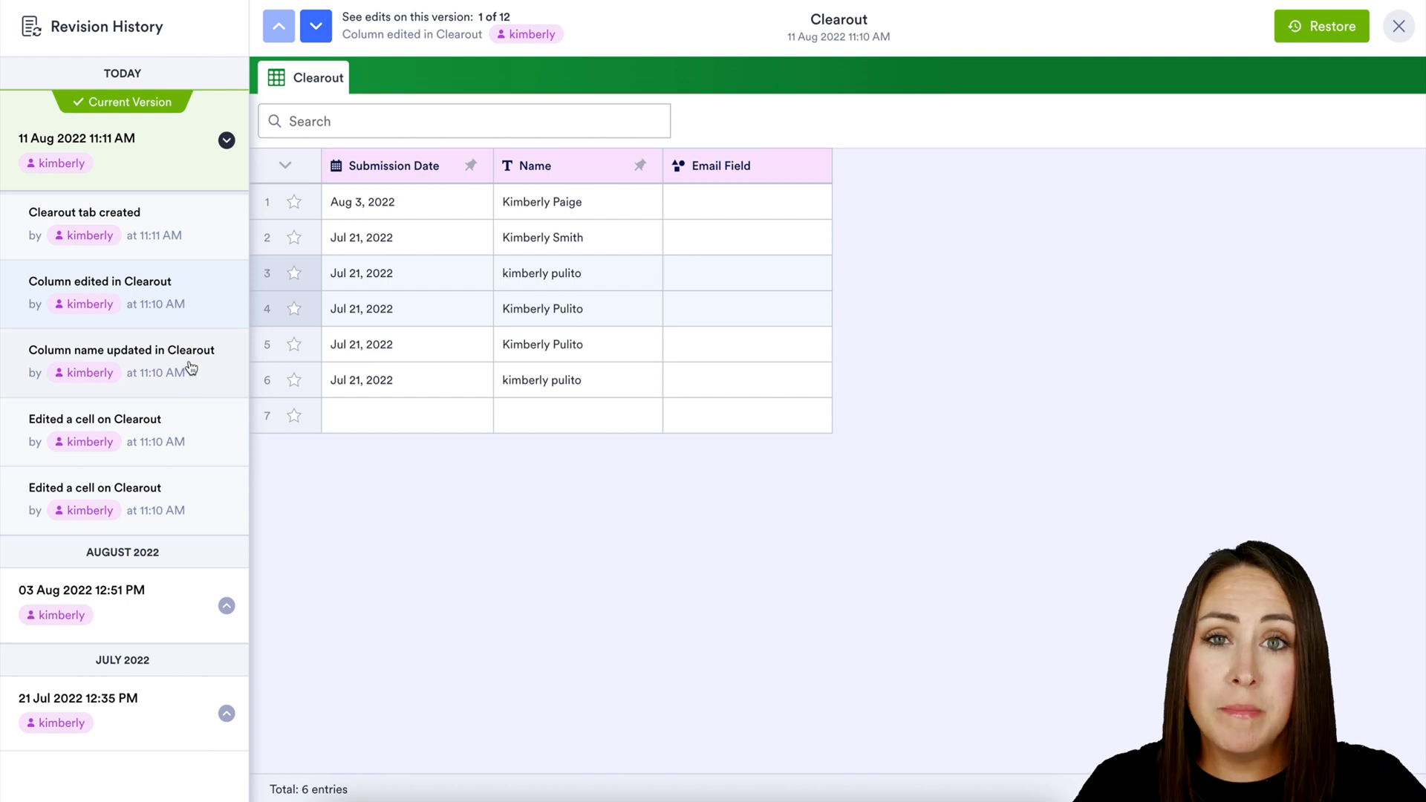
{"action": "mouse_move", "coordinate": [157, 440]}
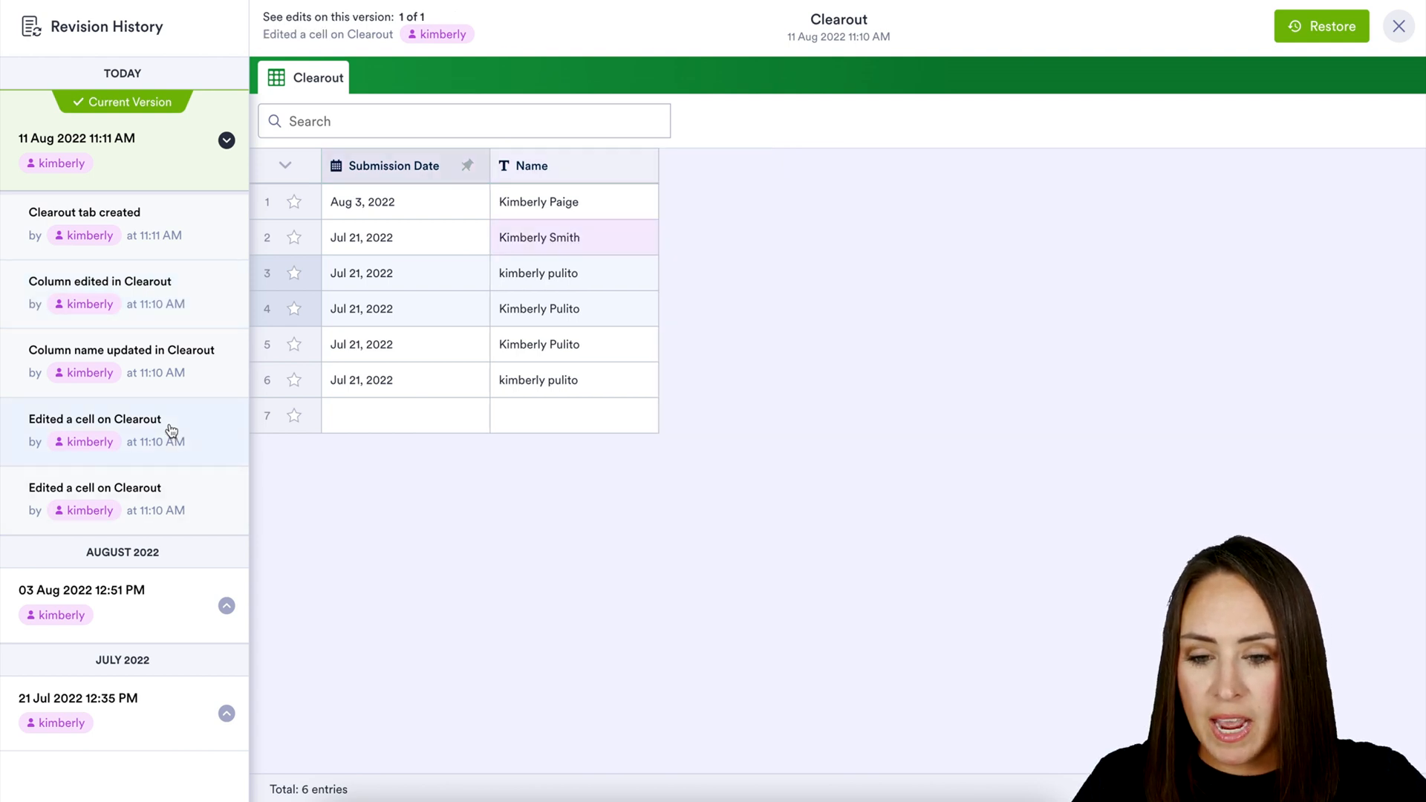
{"action": "mouse_move", "coordinate": [195, 477]}
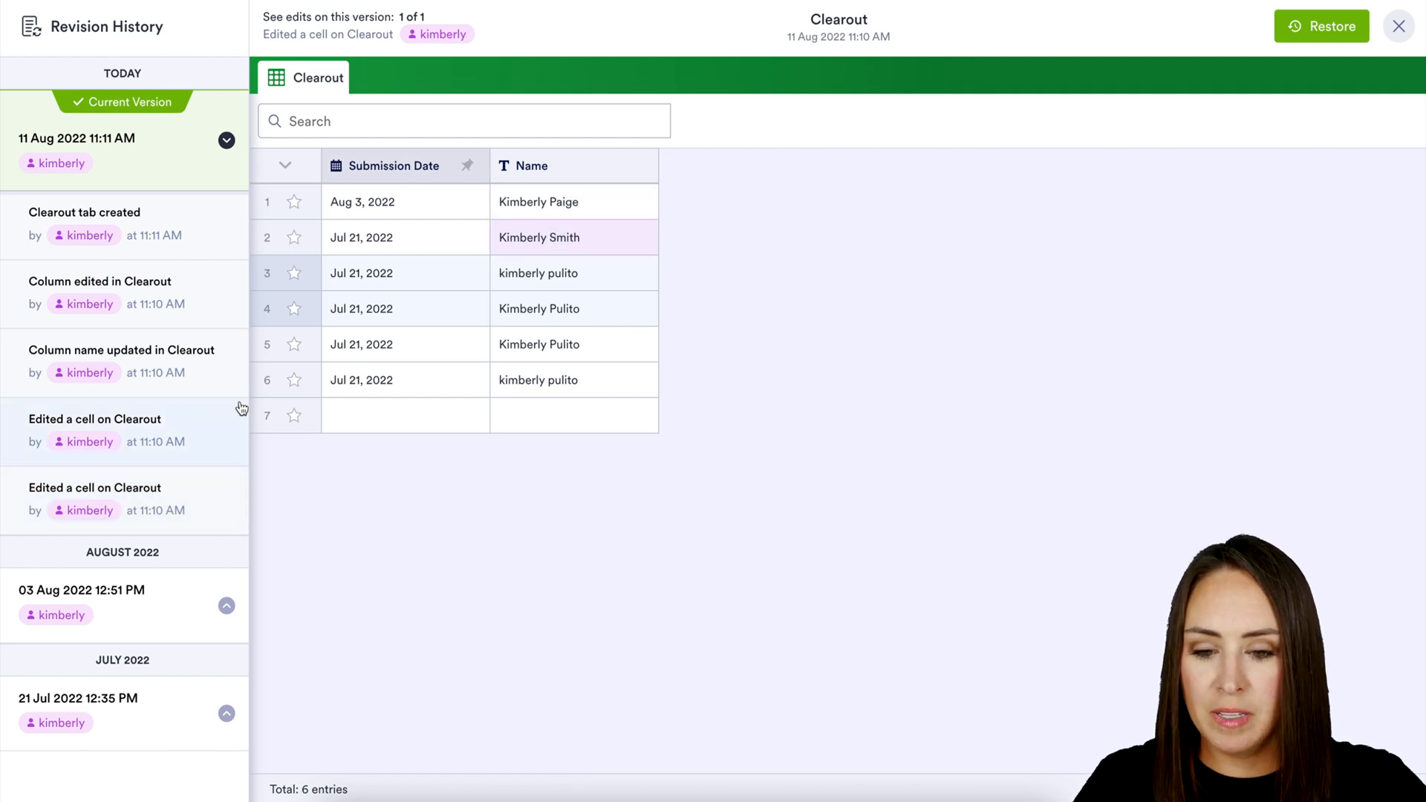
{"action": "mouse_move", "coordinate": [587, 255]}
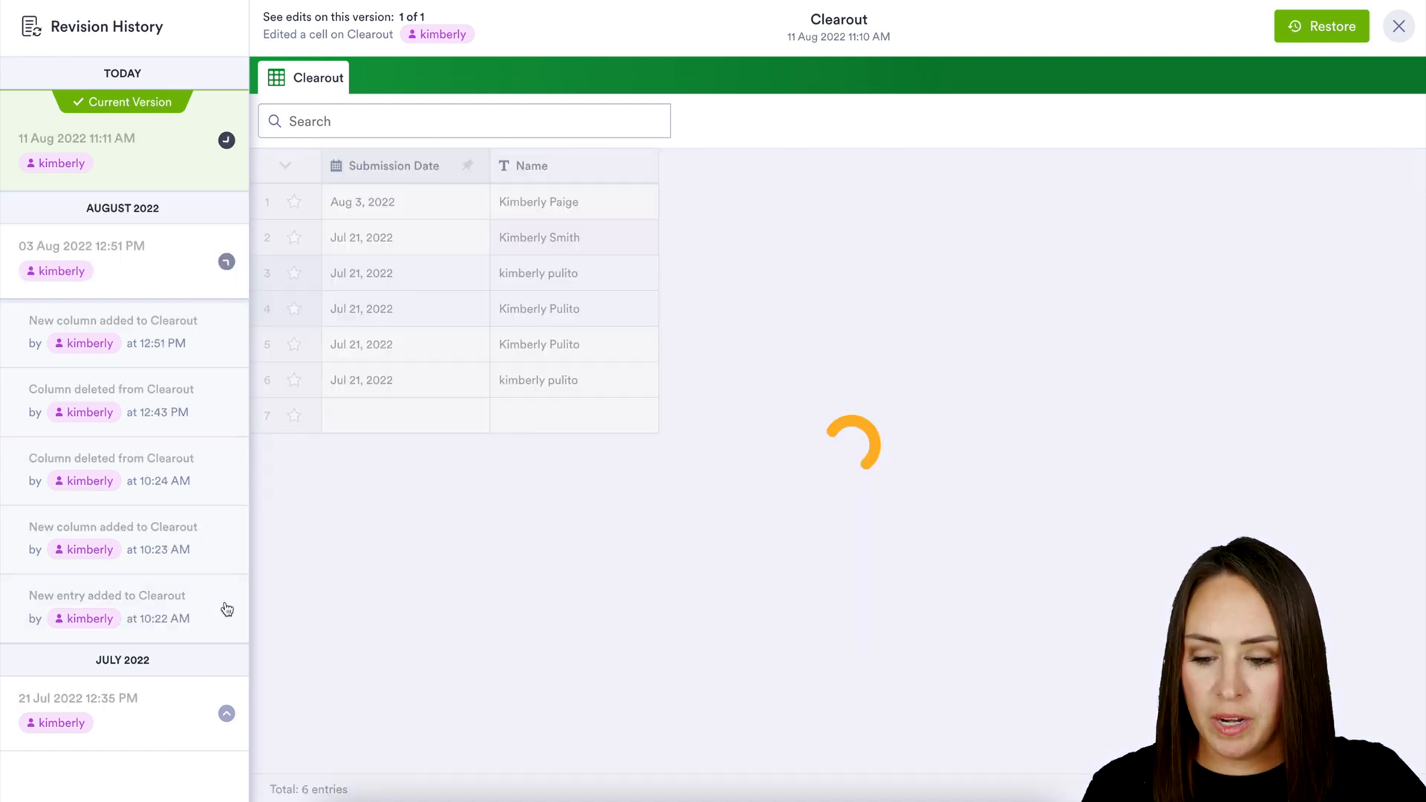
Preview the 3 Aug 10:24 AM 'Column deleted' revision and start restoring it.
{"action": "left_click", "coordinate": [111, 469]}
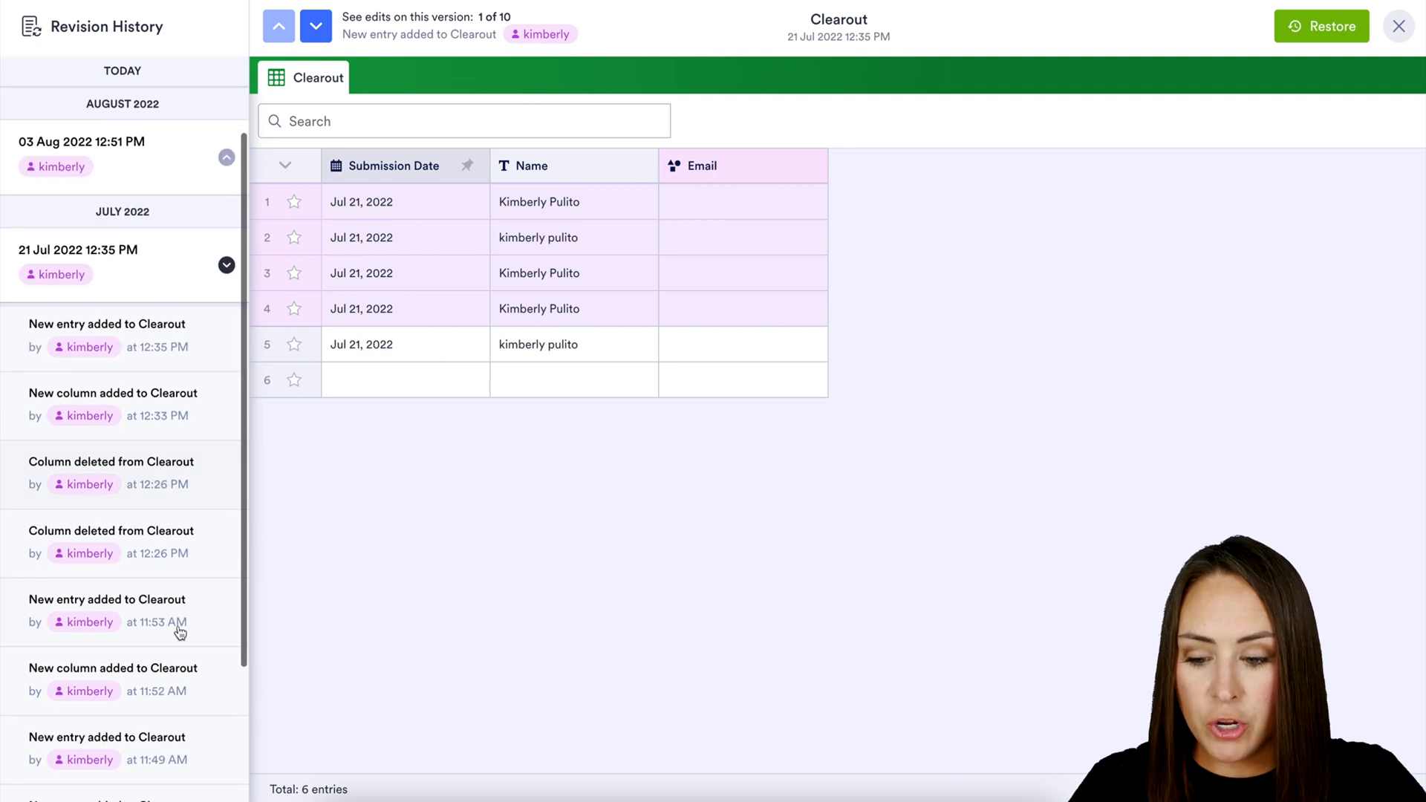
{"action": "mouse_move", "coordinate": [196, 620]}
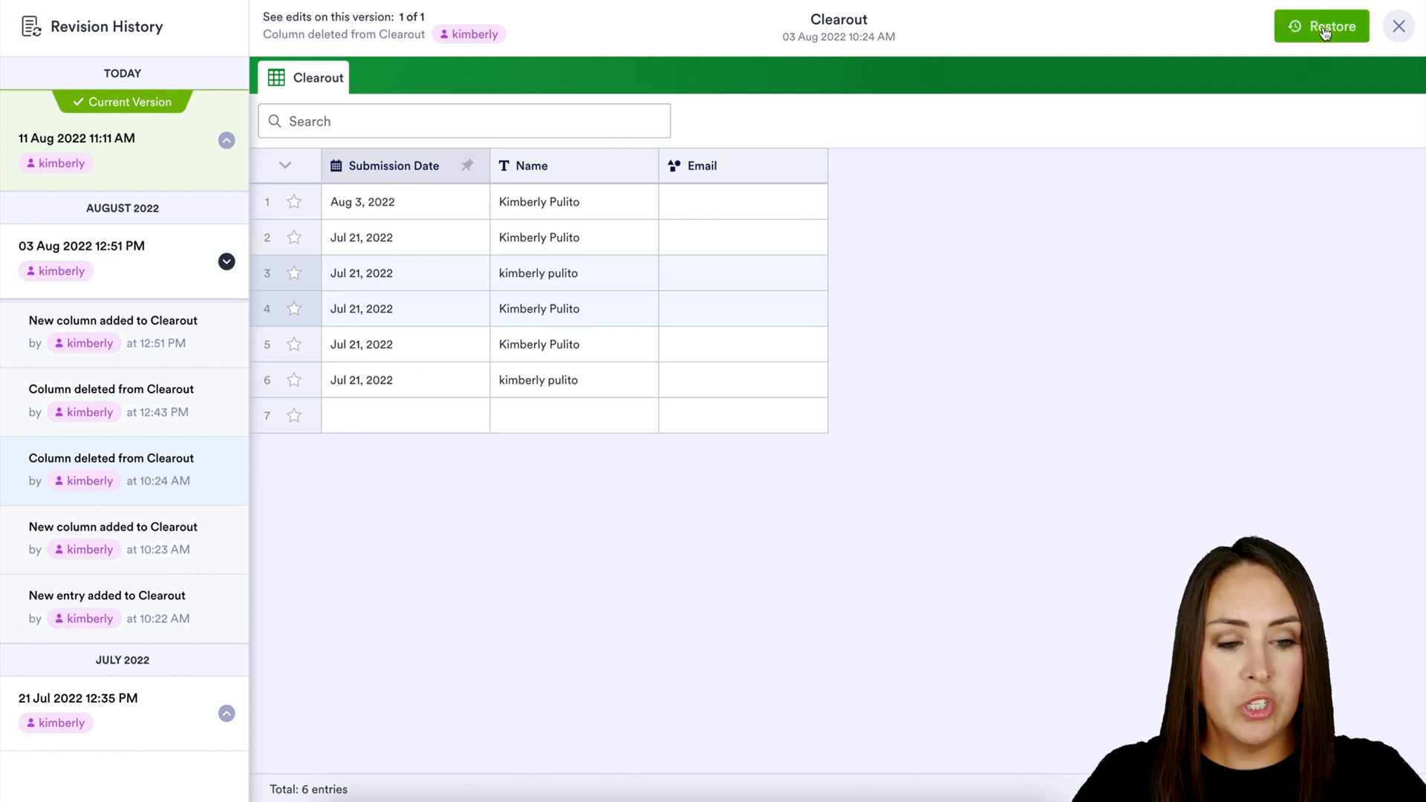
{"action": "left_click", "coordinate": [1321, 25]}
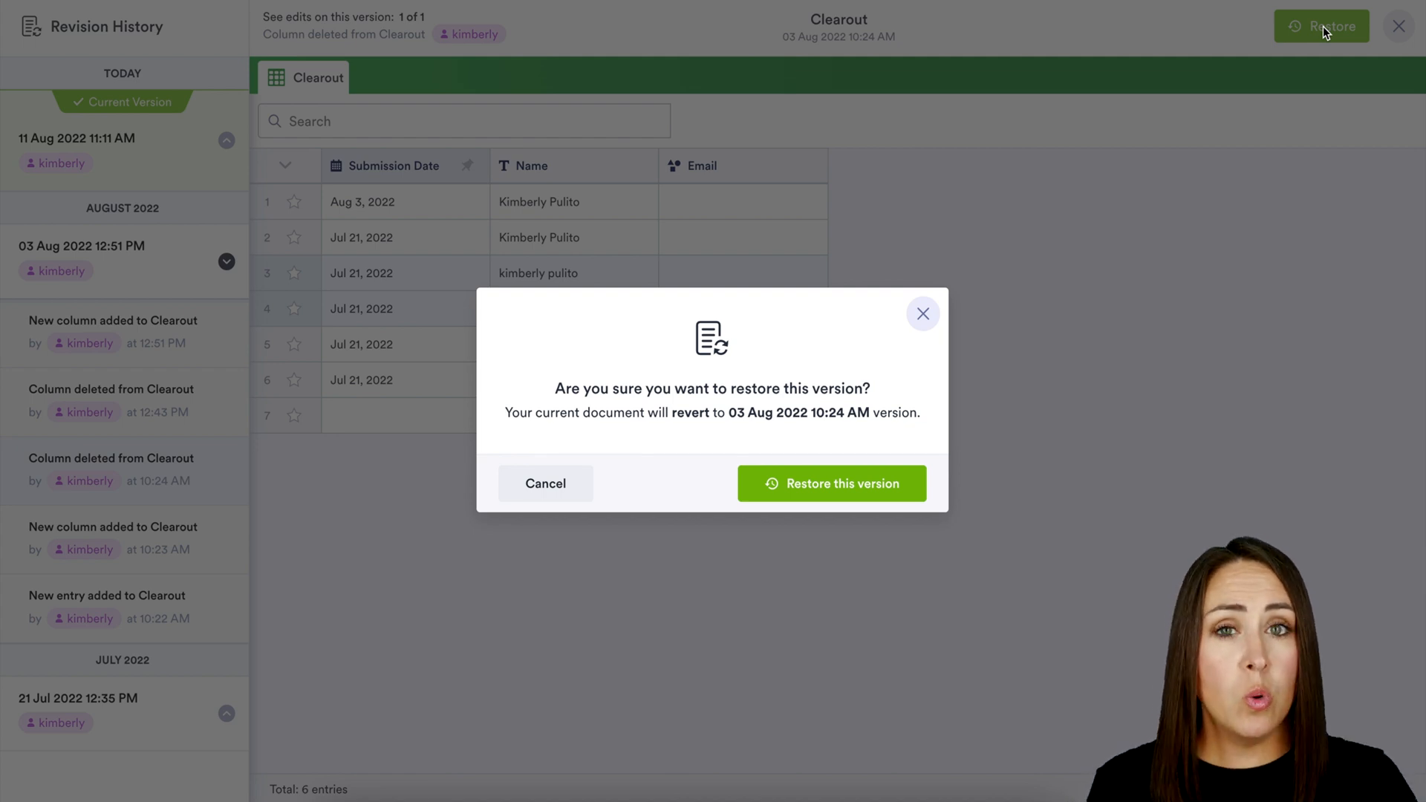
{"action": "mouse_move", "coordinate": [951, 431]}
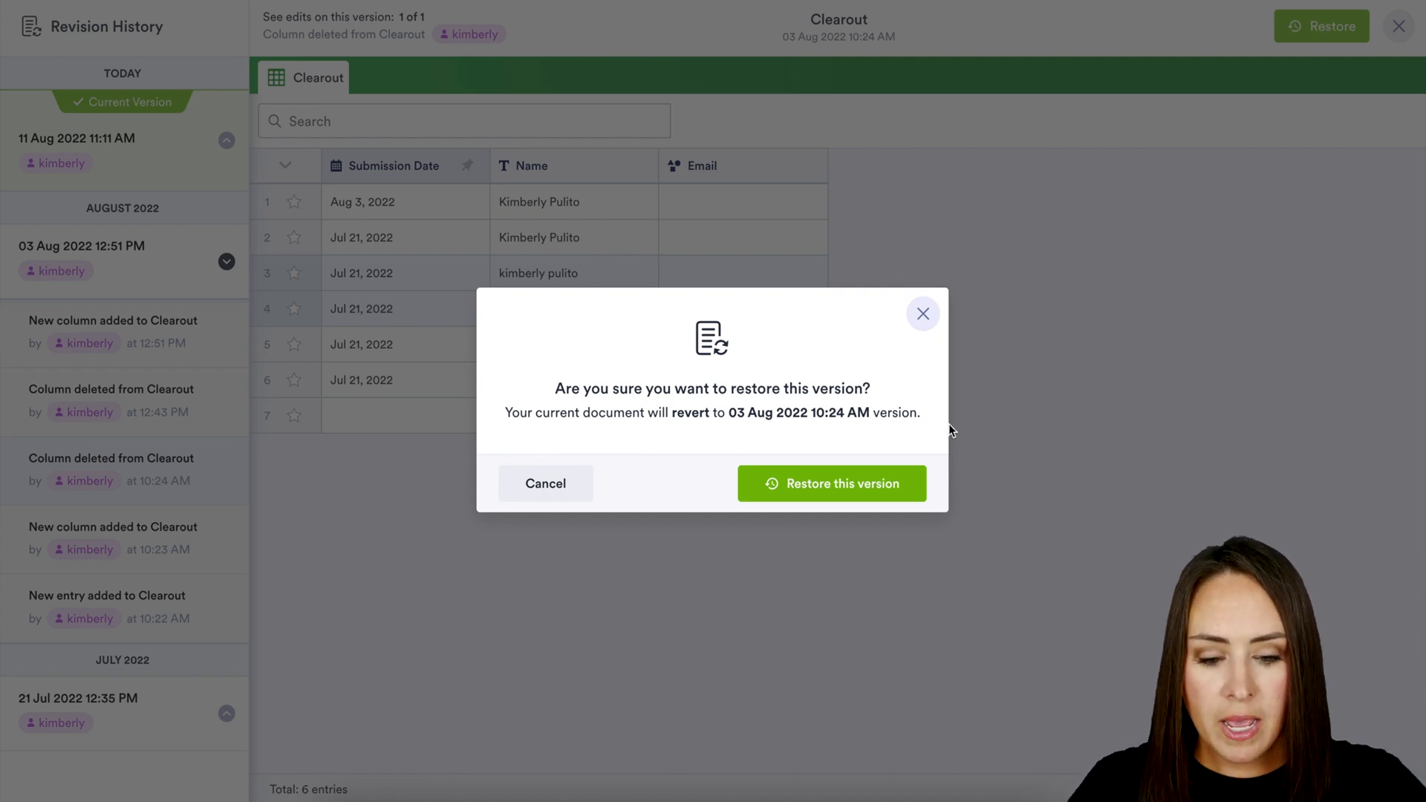
Confirm restoring the 3 Aug 10:24 AM version, leaving Submission Date and Name columns.
{"action": "left_click", "coordinate": [831, 483]}
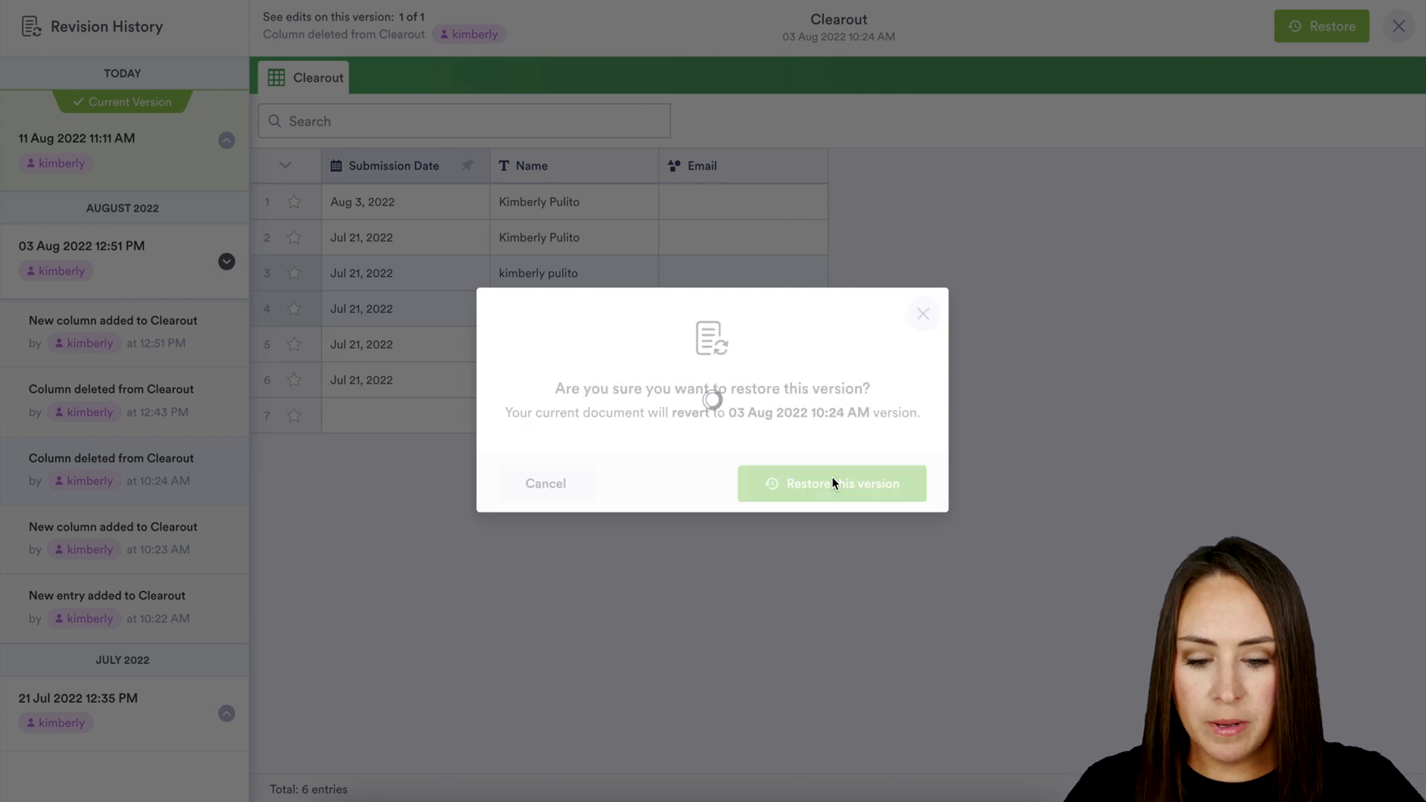
{"action": "left_click", "coordinate": [832, 483]}
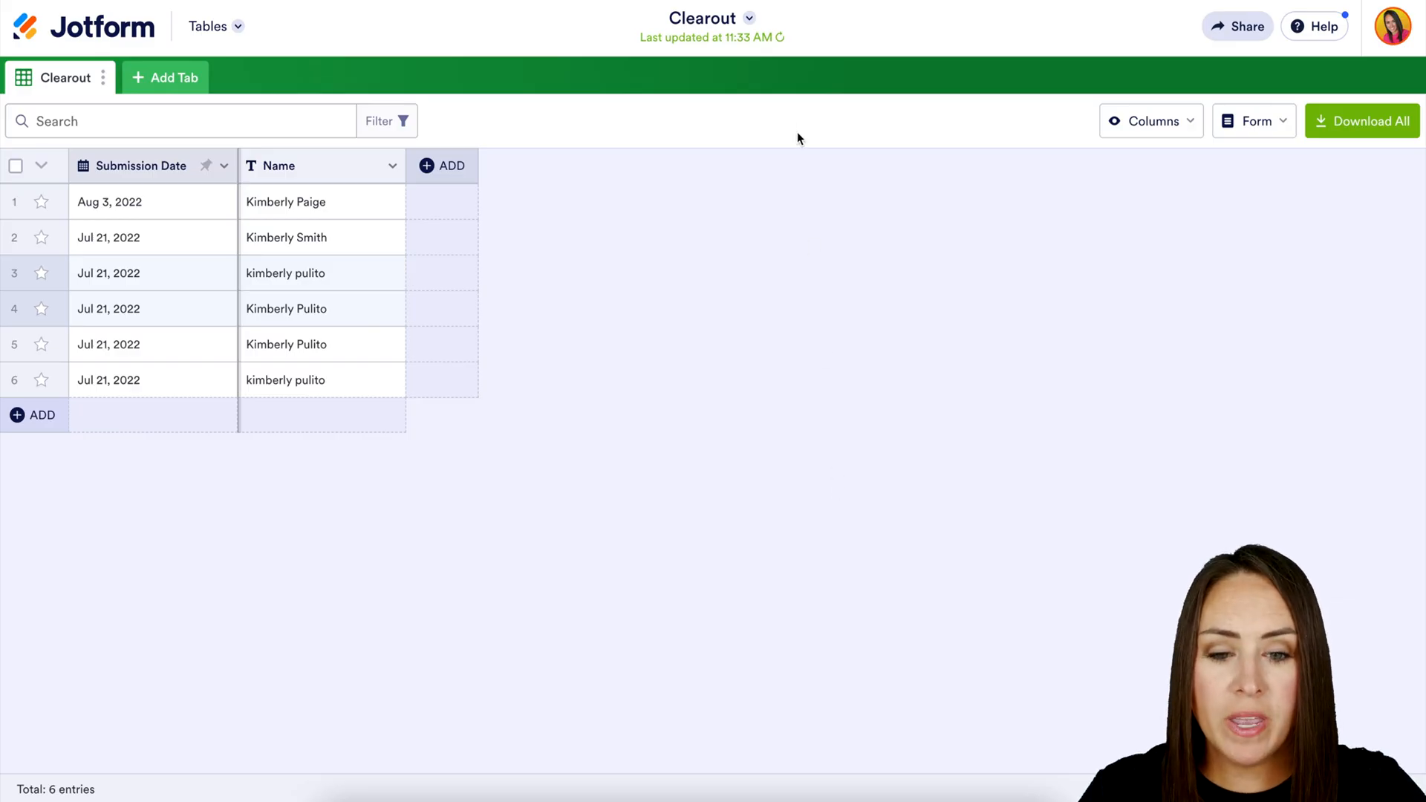